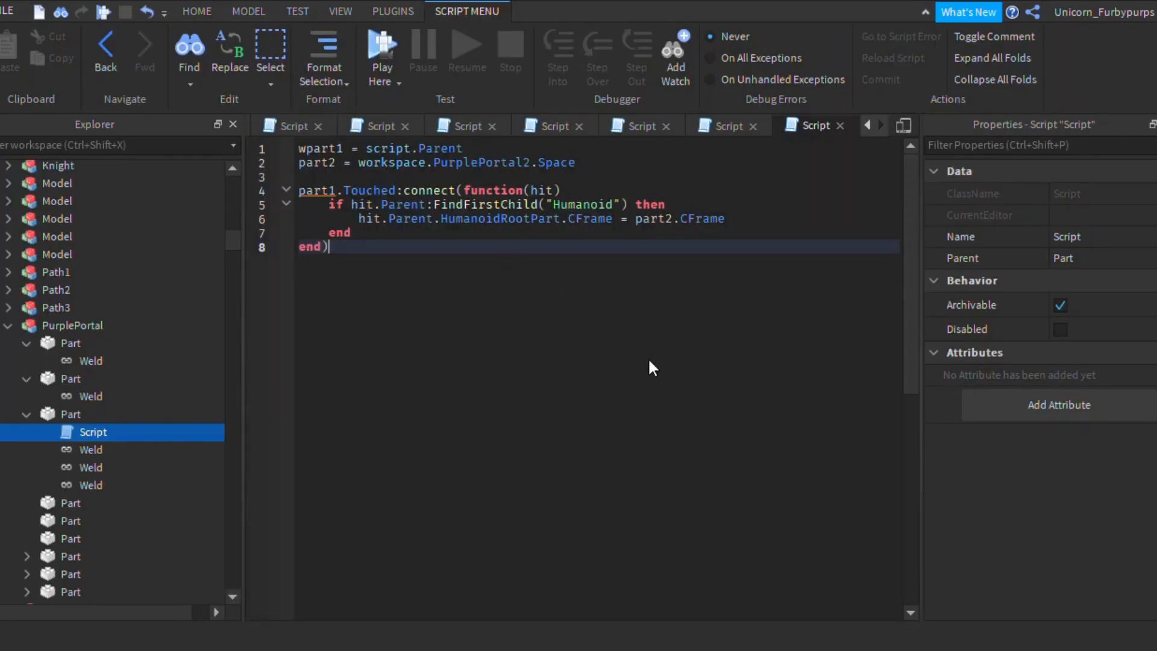
Start a playtest and walk the avatar to the red, fiery TelePad portal area
left_click(380, 50)
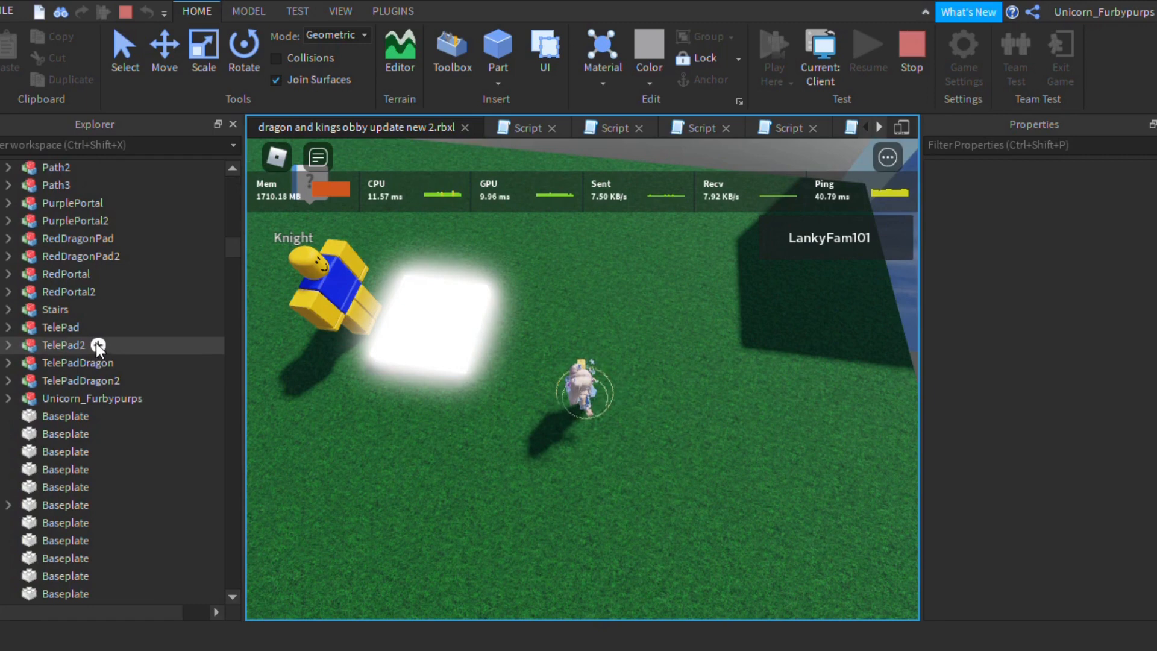
scroll("down", 3)
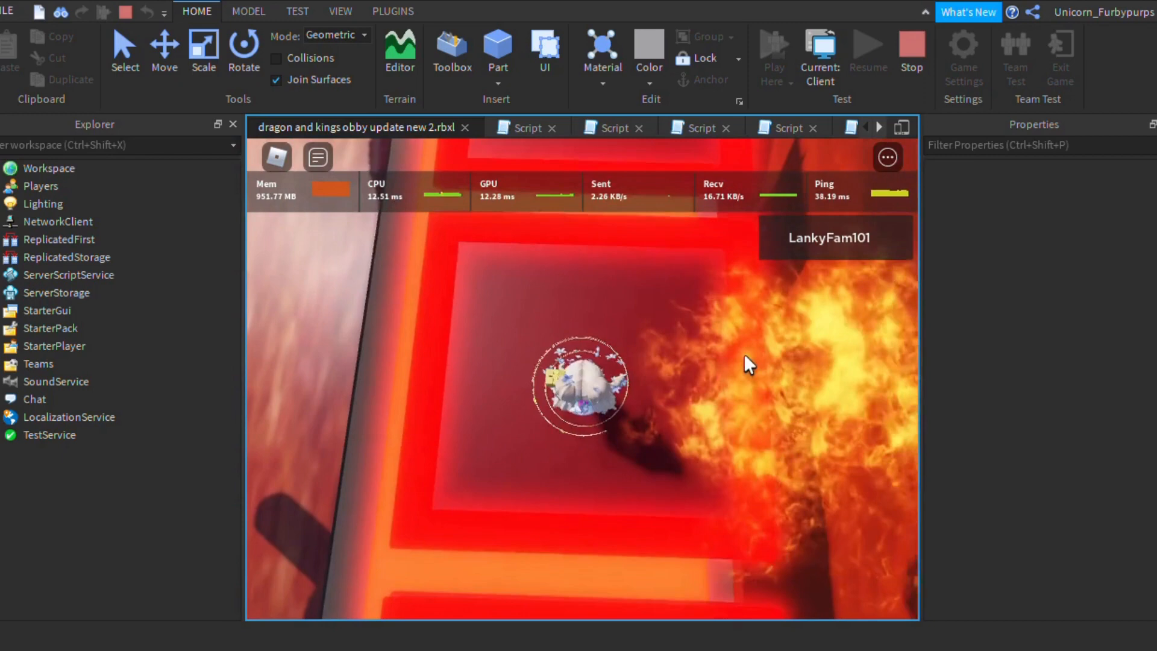
Guide the avatar across the red dragon pads and fiery dragon land path to a glowing round pad
left_click(488, 52)
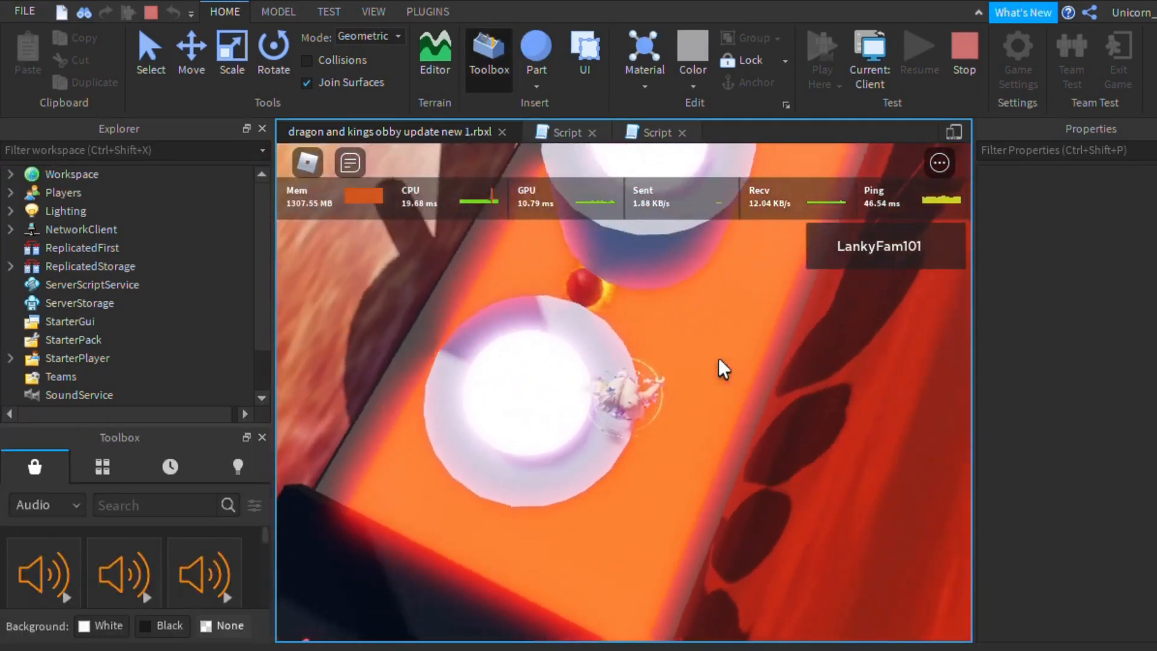